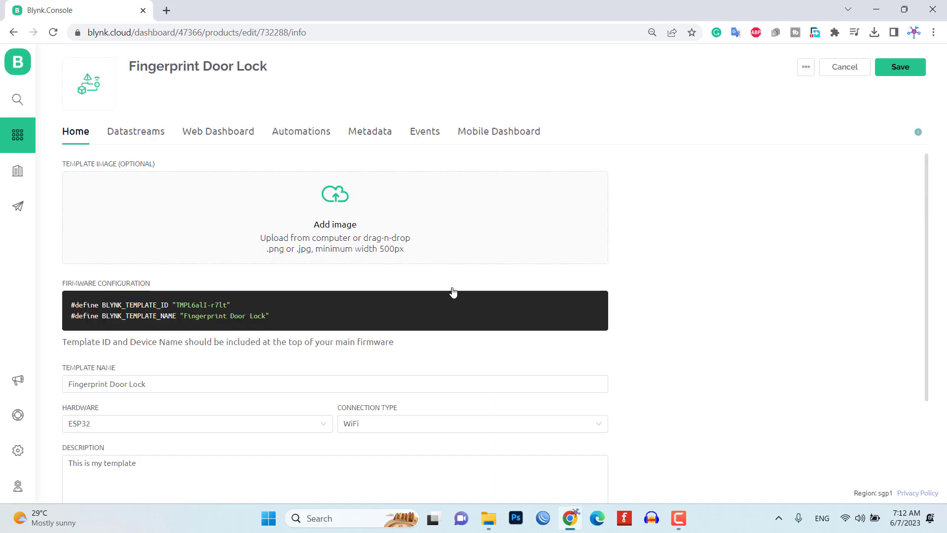
Step: Copy the BLYNK_TEMPLATE_ID and BLYNK_TEMPLATE_NAME lines from the template's Firmware Configuration block
left_click(900, 67)
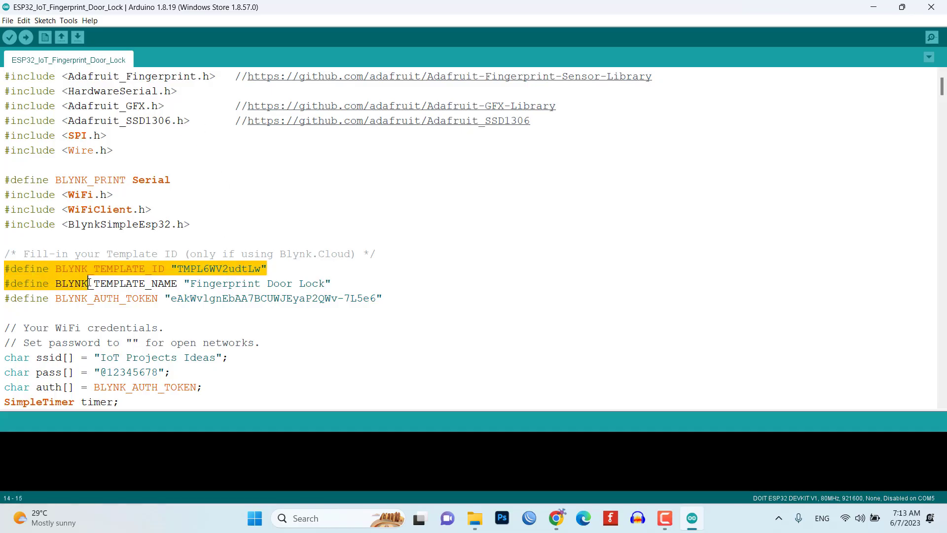
Step: Replace the sketch's template ID and name definitions with the copied Blynk ones
left_click(26, 37)
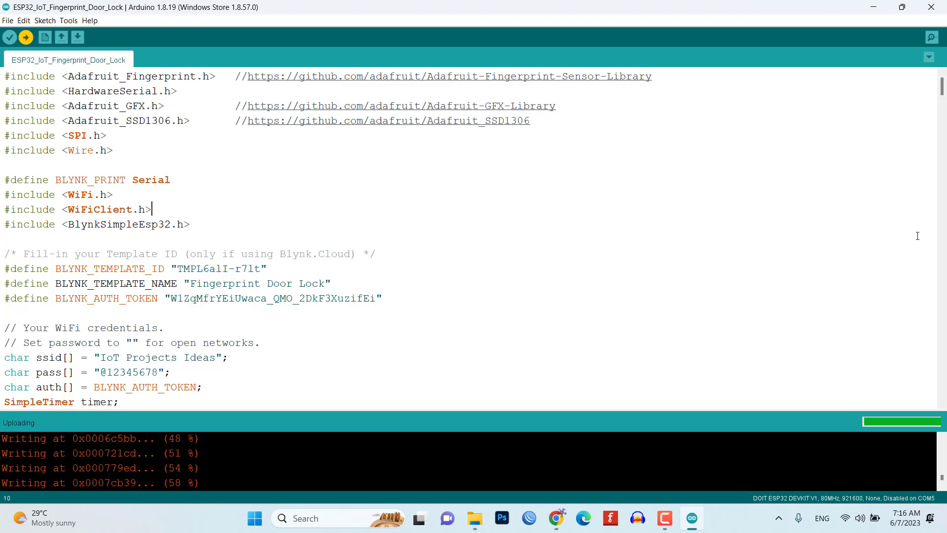